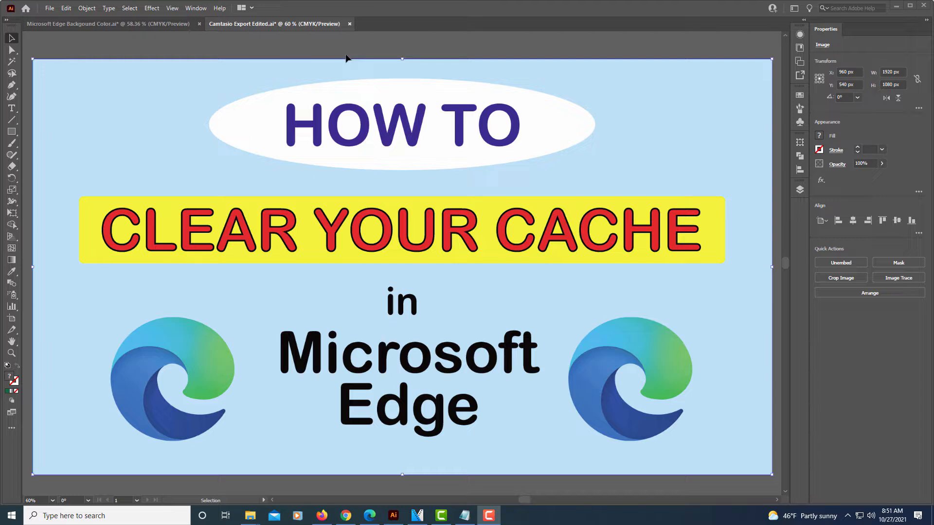
mouse_move(356, 86)
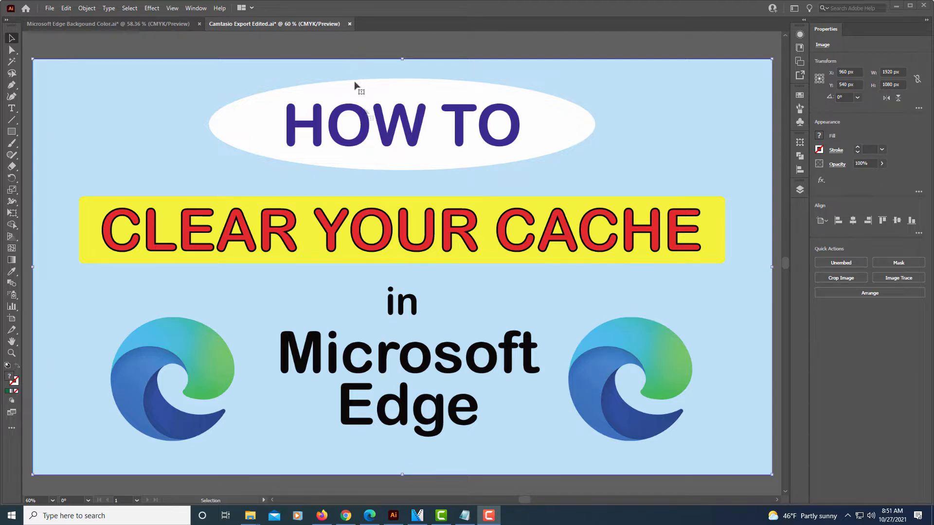
mouse_move(370, 516)
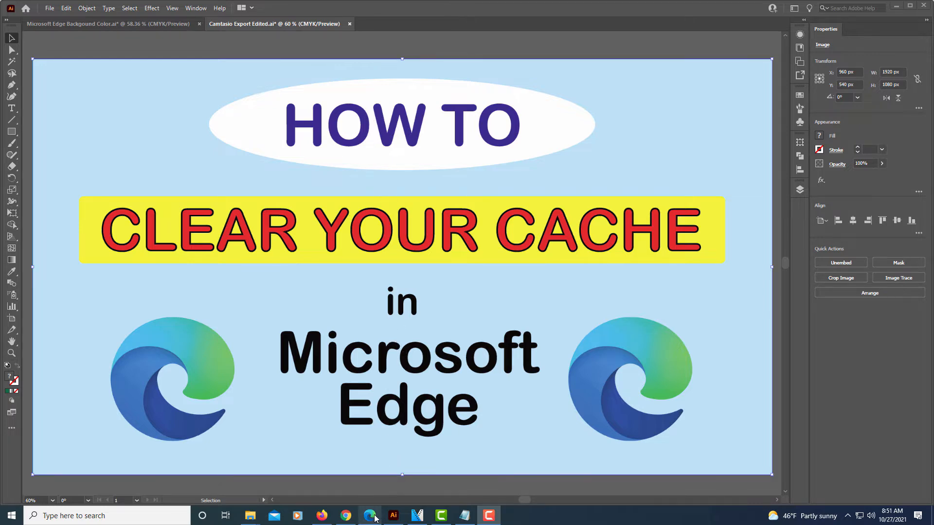
- Launch Edge and reach its Settings page via the Settings and more menu
left_click(370, 516)
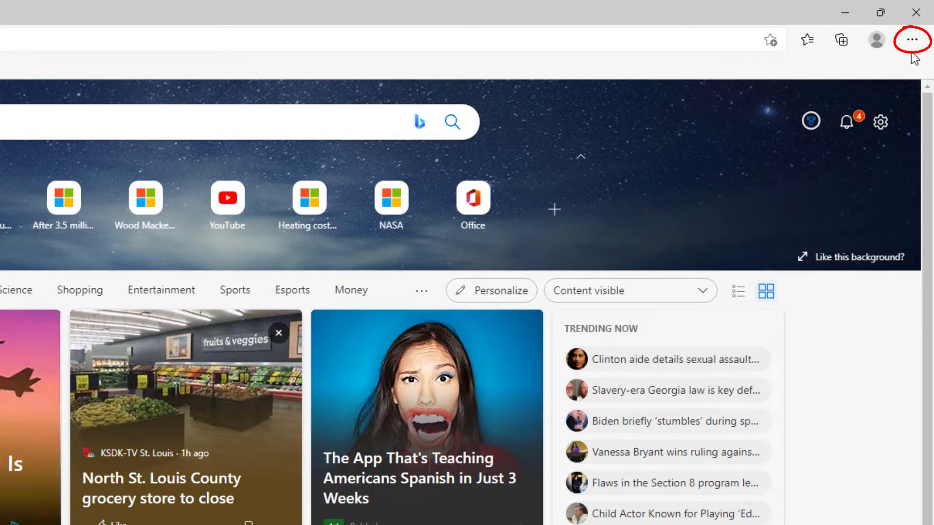
left_click(912, 40)
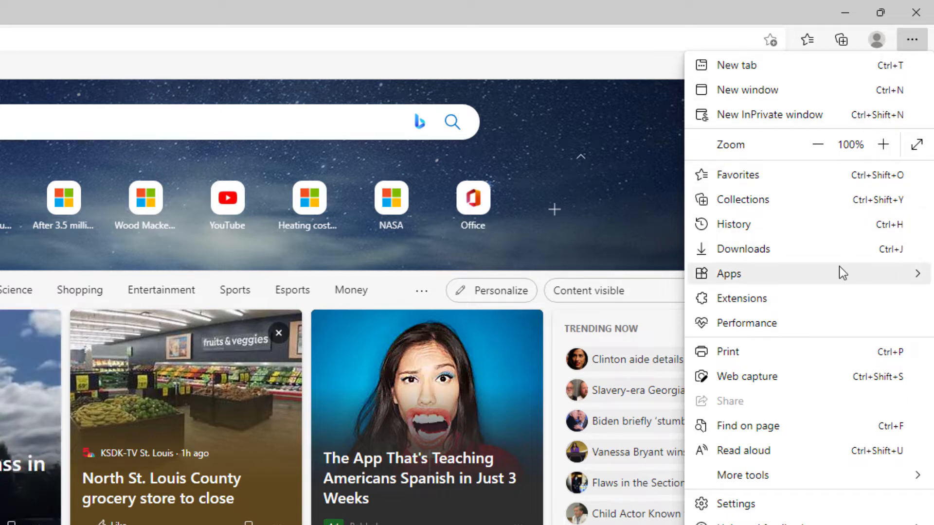
left_click(729, 273)
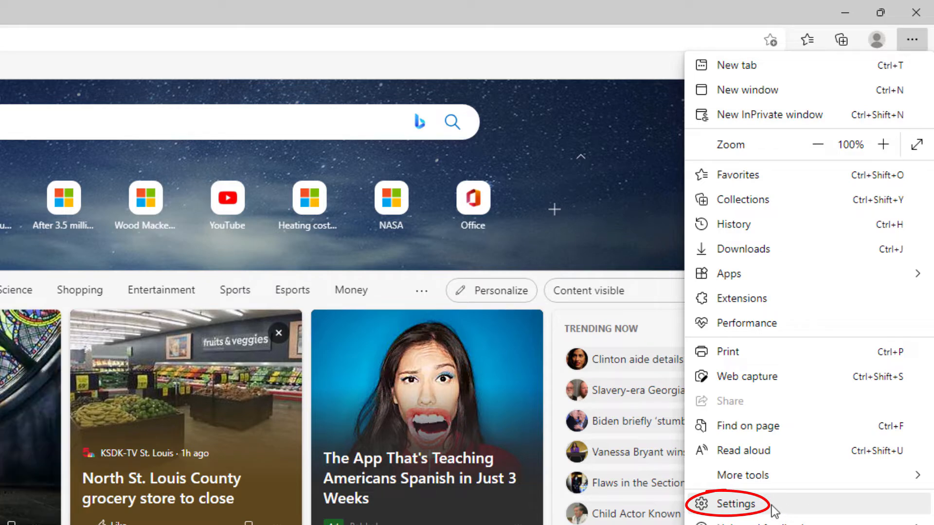
left_click(734, 504)
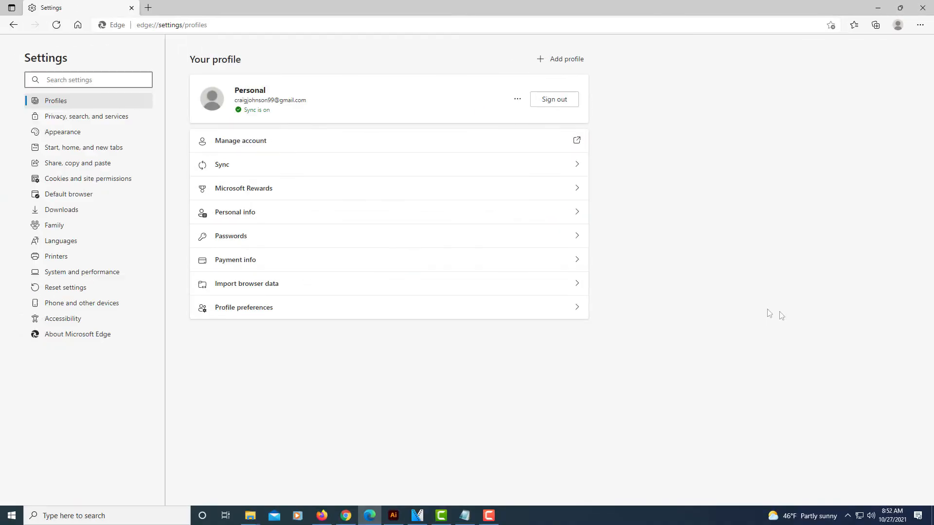
mouse_move(443, 357)
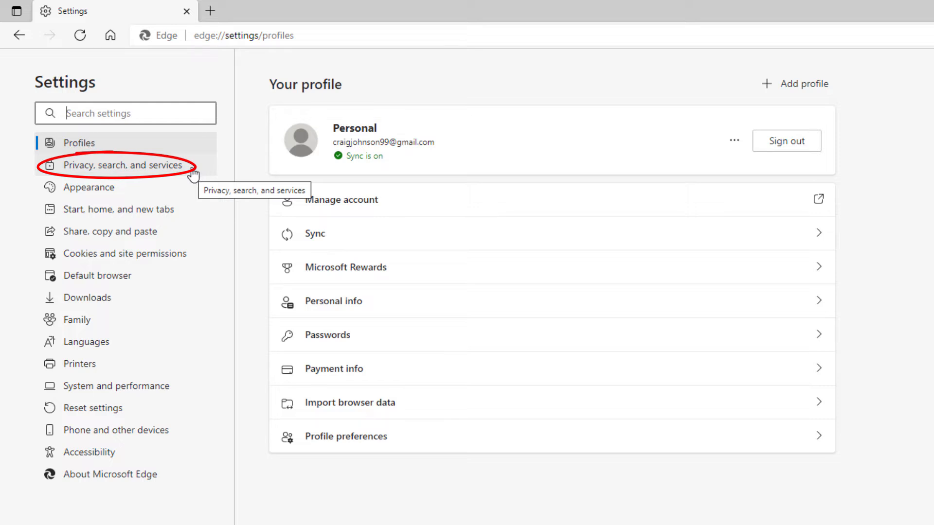
- In Privacy, search and services, reach Clear browsing data and choose what to clear
left_click(123, 166)
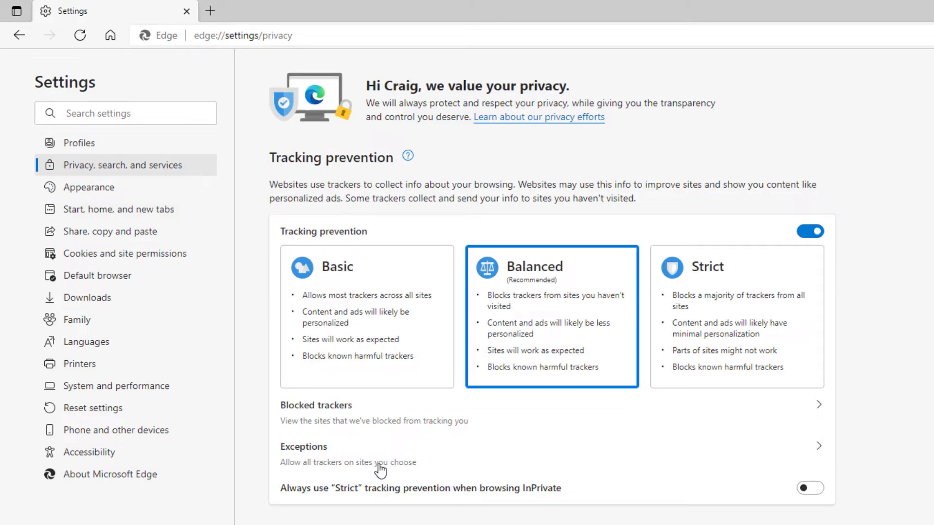
scroll("down", 3)
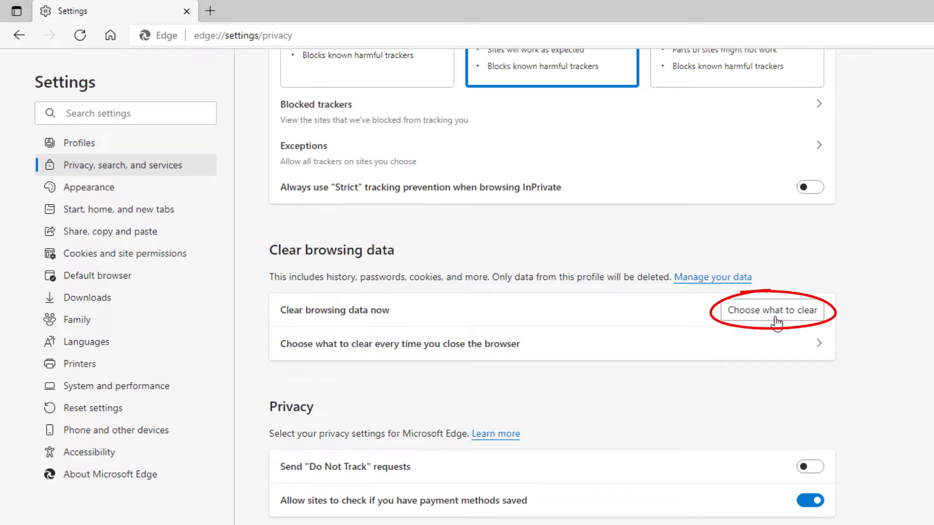
left_click(773, 310)
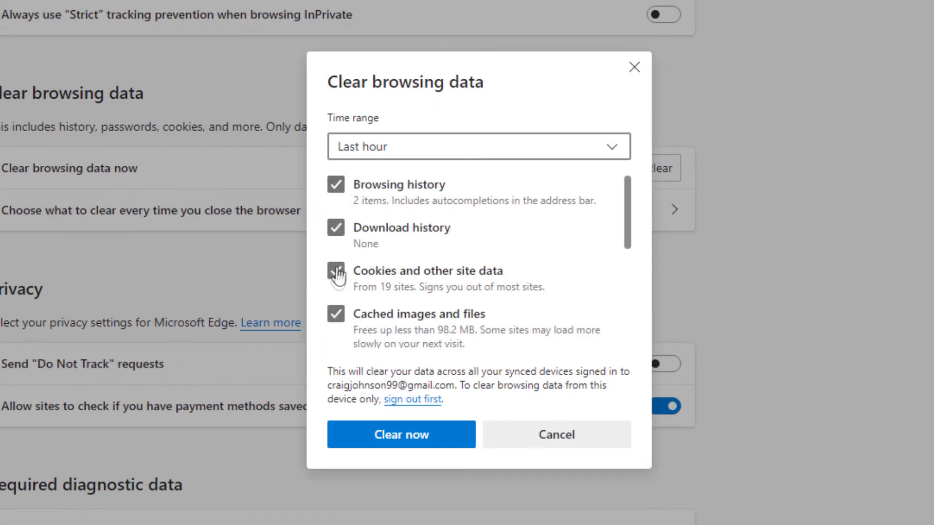
- Keep history, downloads, cookies and cached images checked for the last hour, leaving passwords and autofill unchecked
left_click(336, 270)
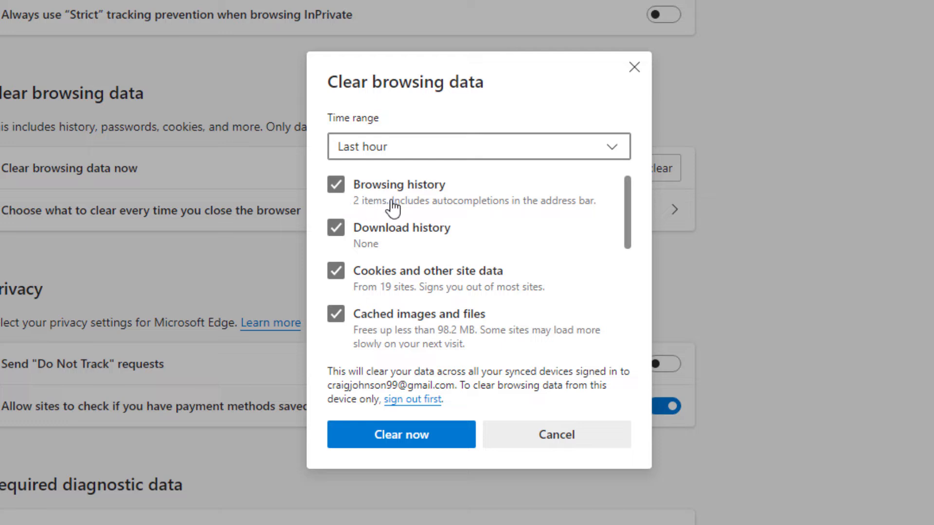
mouse_move(391, 247)
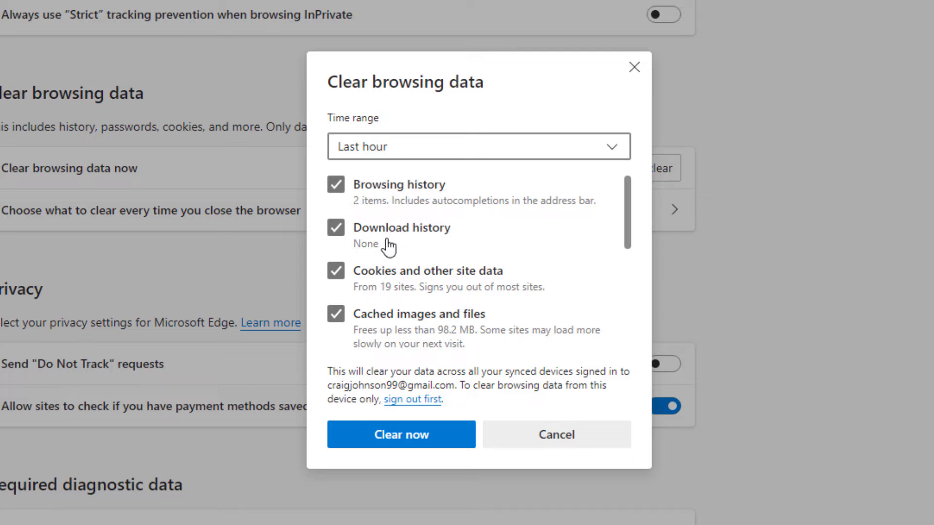
mouse_move(446, 290)
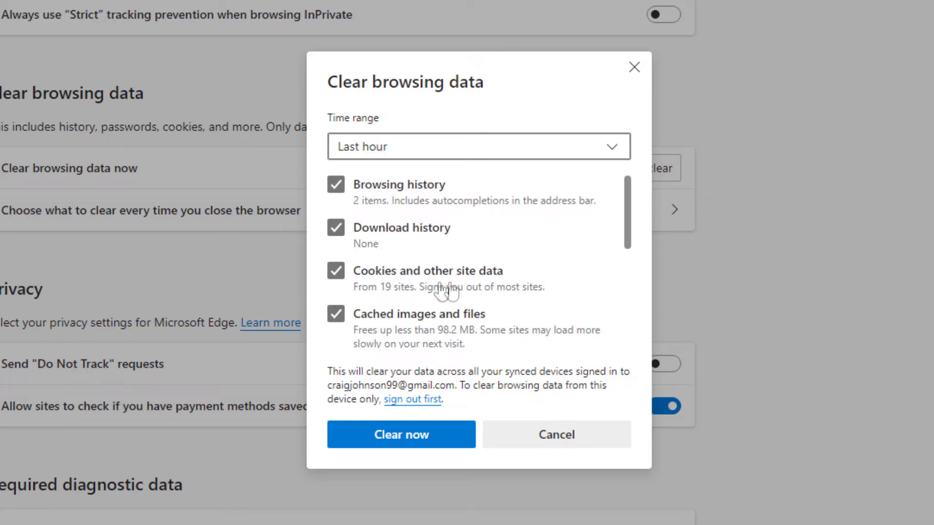
mouse_move(451, 331)
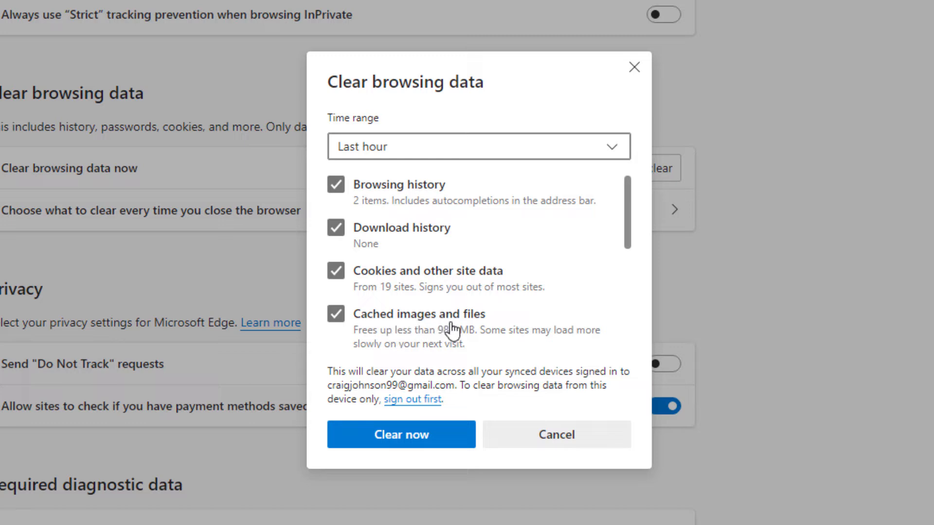
scroll("down", 3)
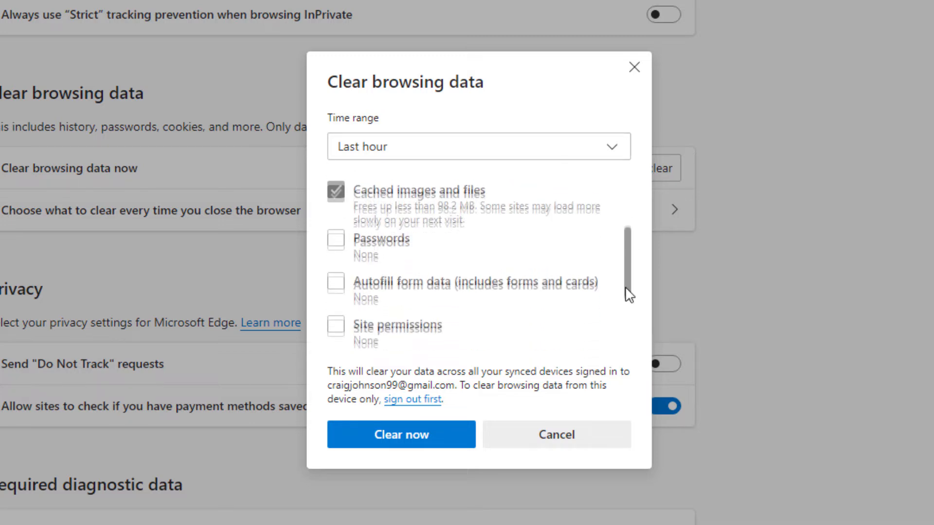
scroll("down", 3)
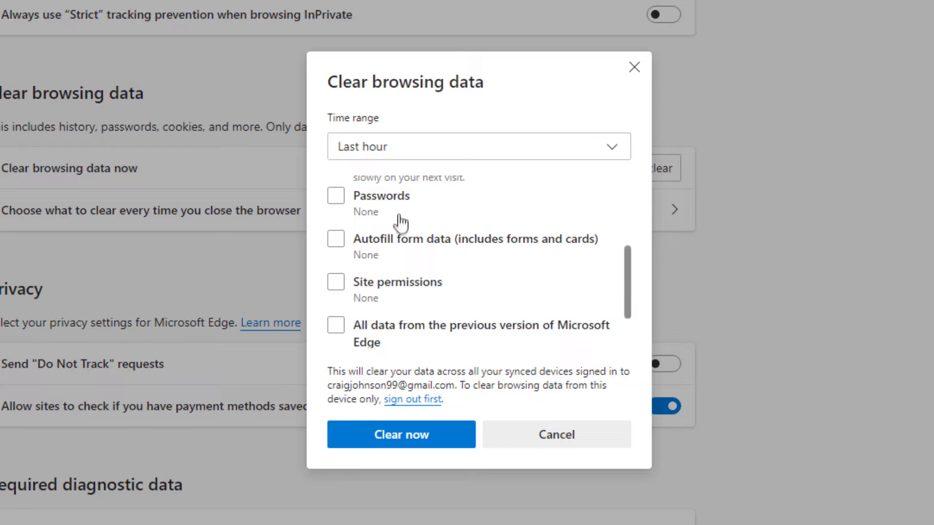
mouse_move(391, 212)
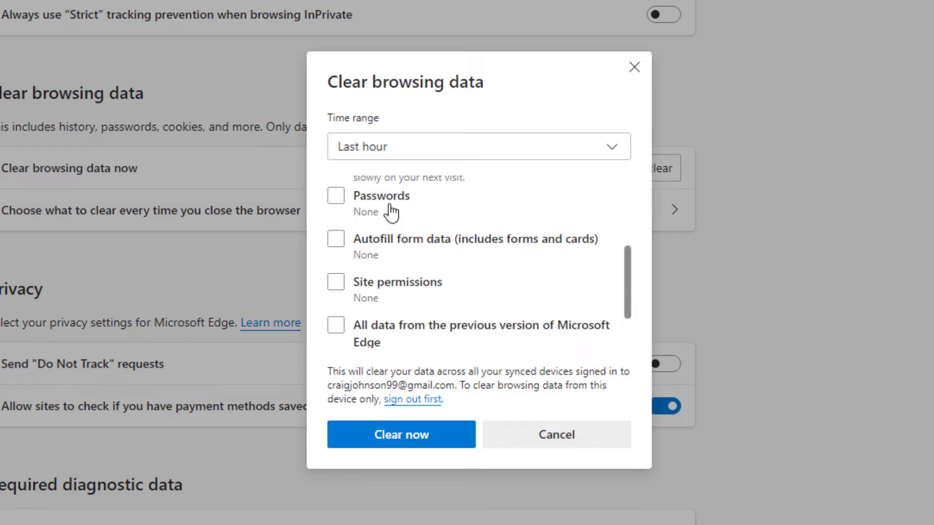
mouse_move(391, 253)
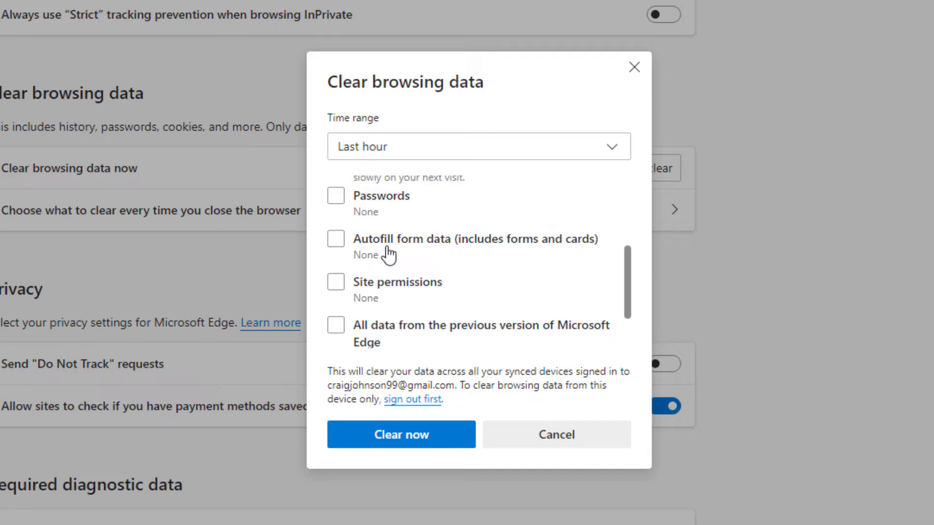
mouse_move(434, 259)
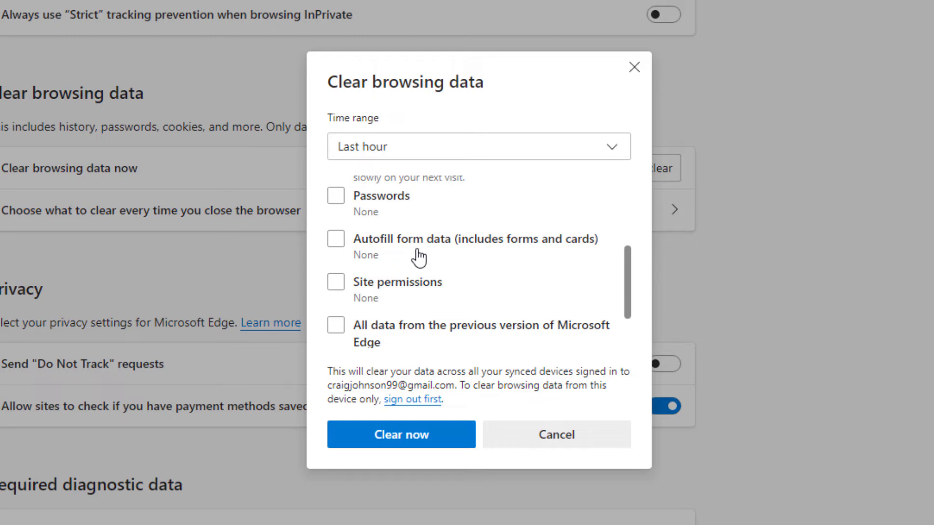
mouse_move(409, 260)
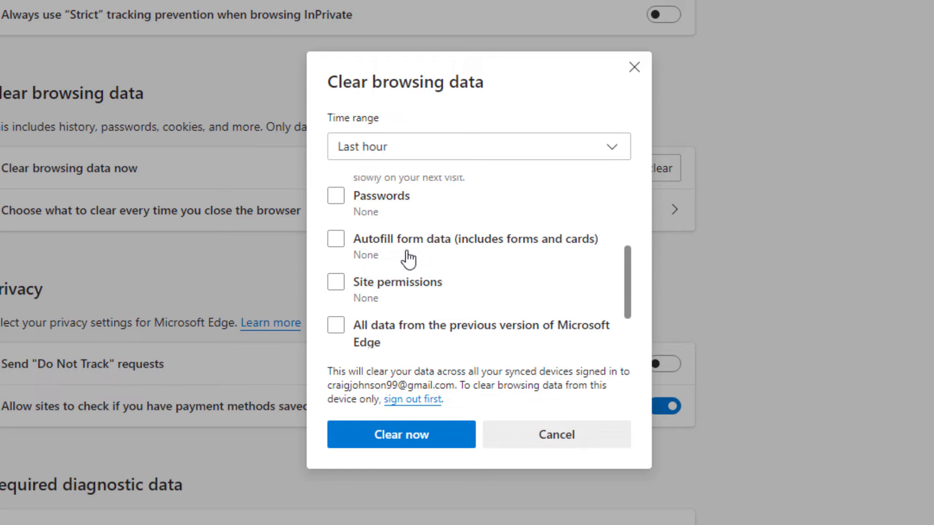
mouse_move(374, 296)
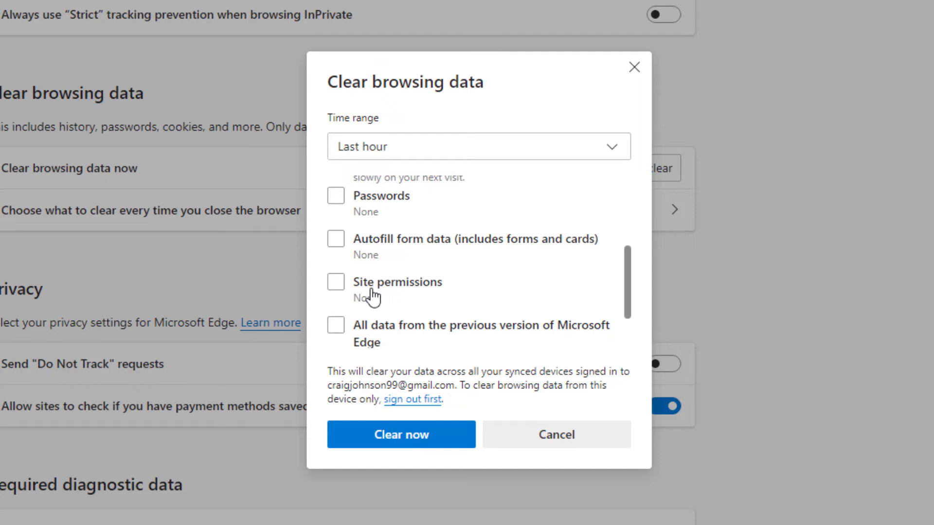
mouse_move(384, 341)
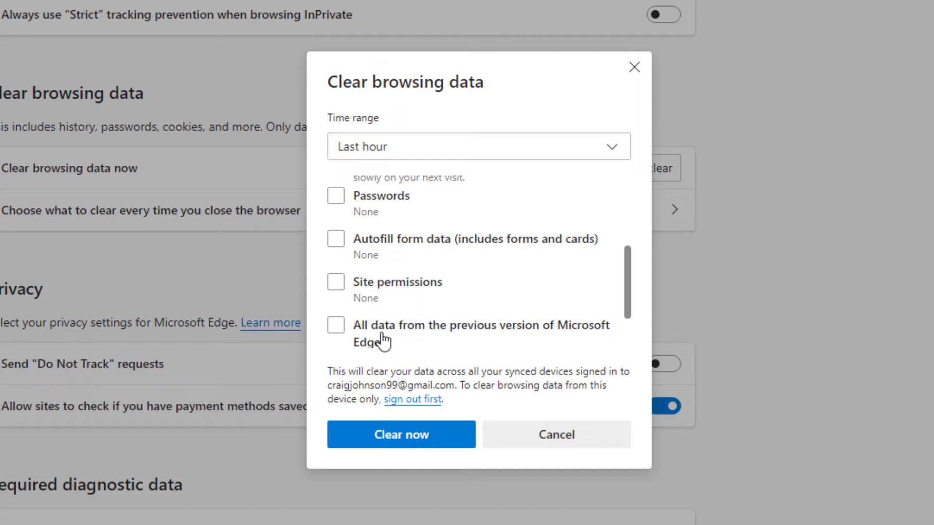
mouse_move(497, 341)
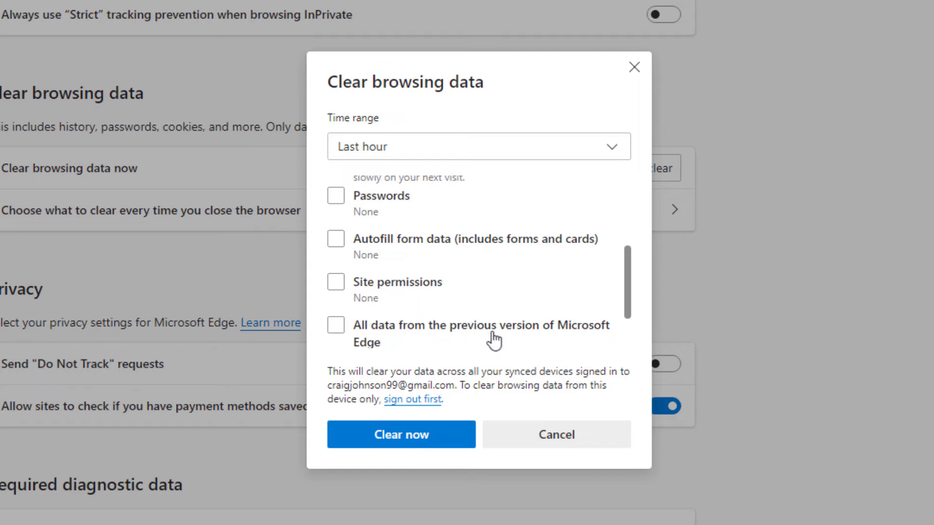
mouse_move(376, 351)
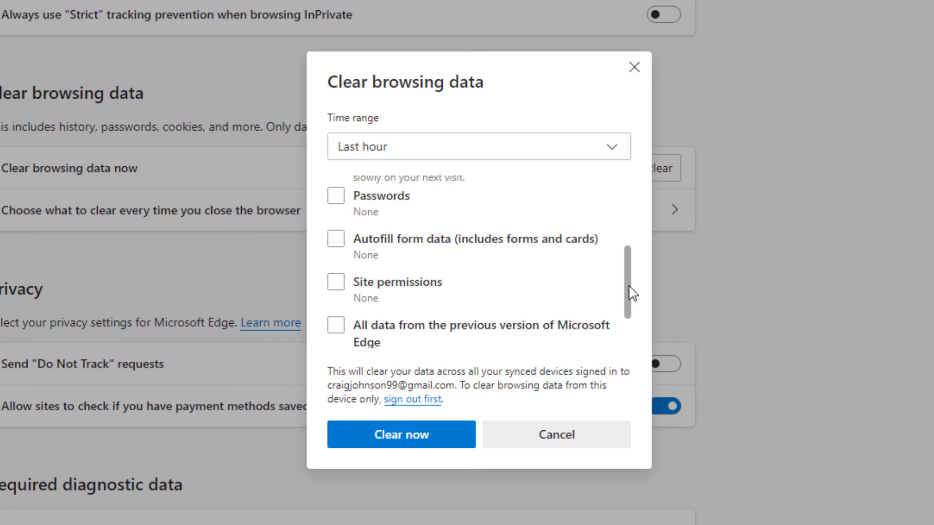
scroll("down", 3)
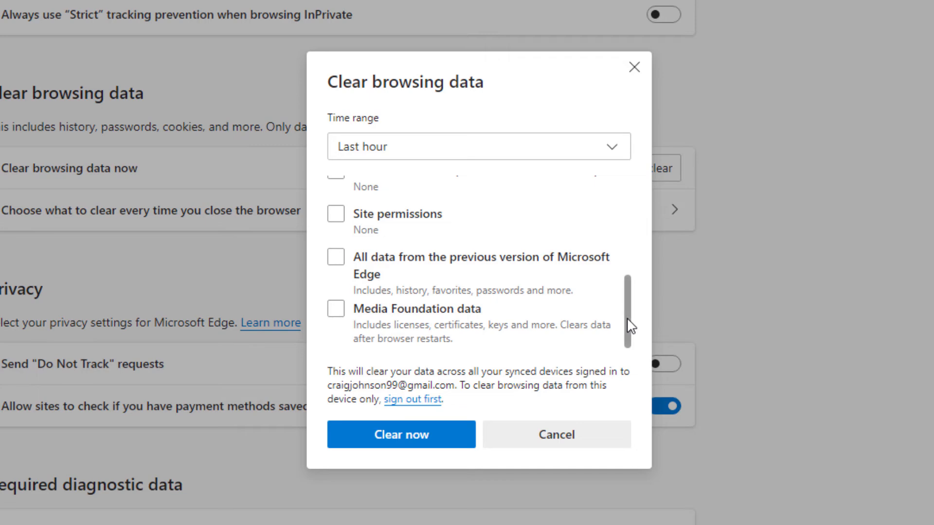
scroll("up", 3)
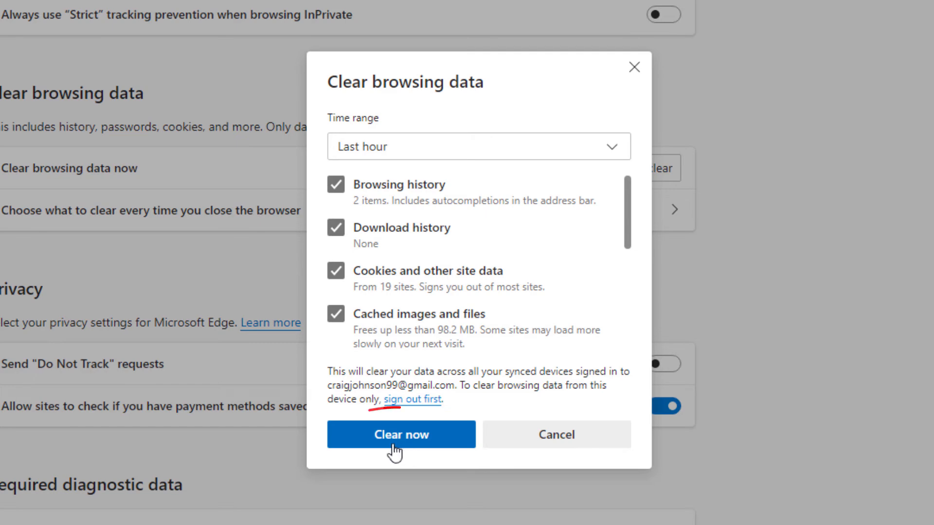
- Confirm Clear now, removing the last hour's data and returning to privacy settings
left_click(400, 434)
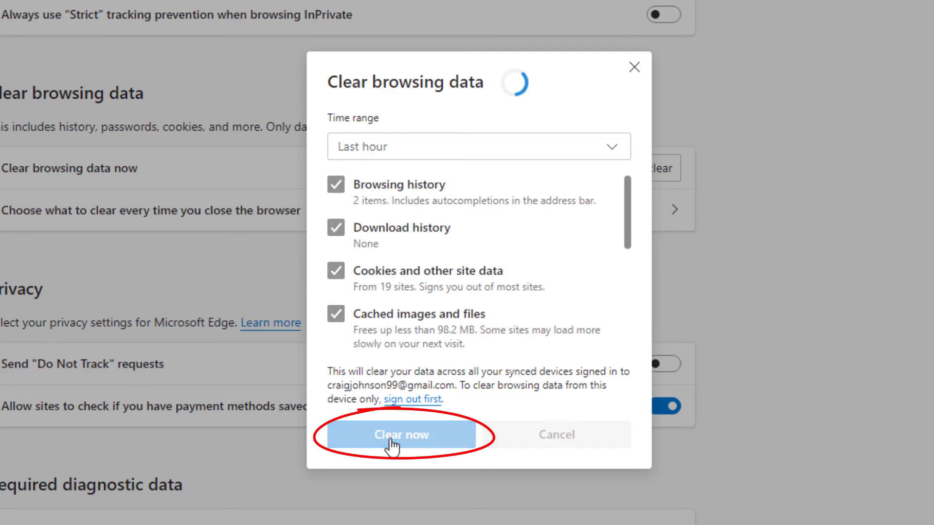
left_click(401, 435)
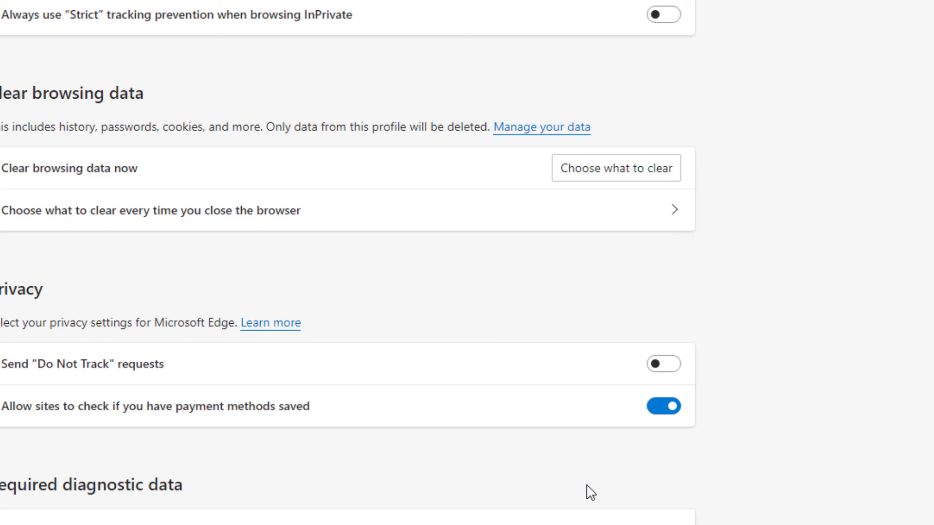